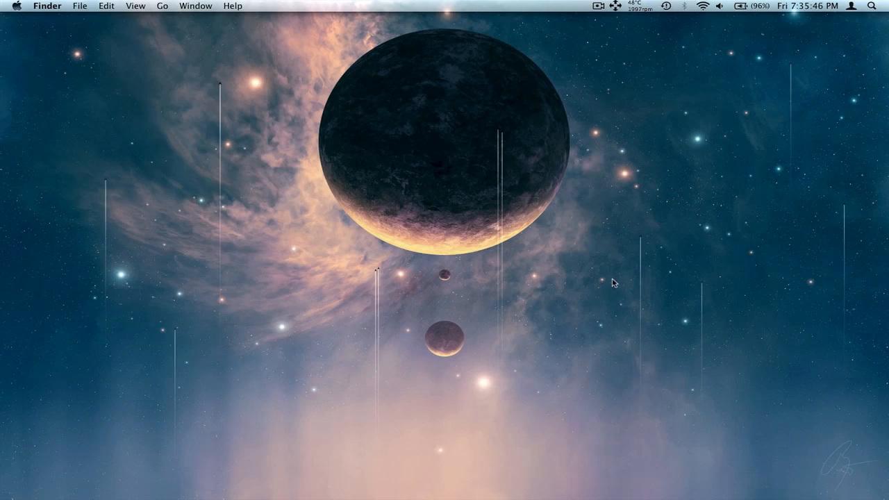
pyautogui.moveTo(520, 291)
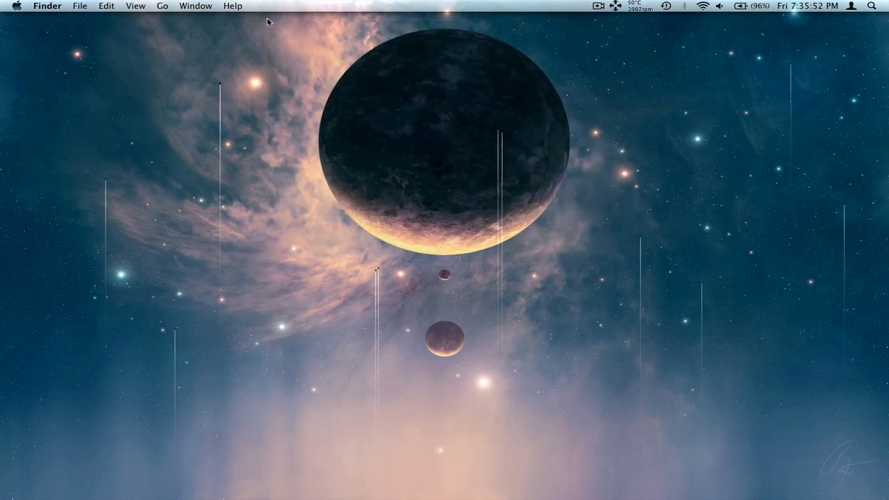
pyautogui.moveTo(628, 273)
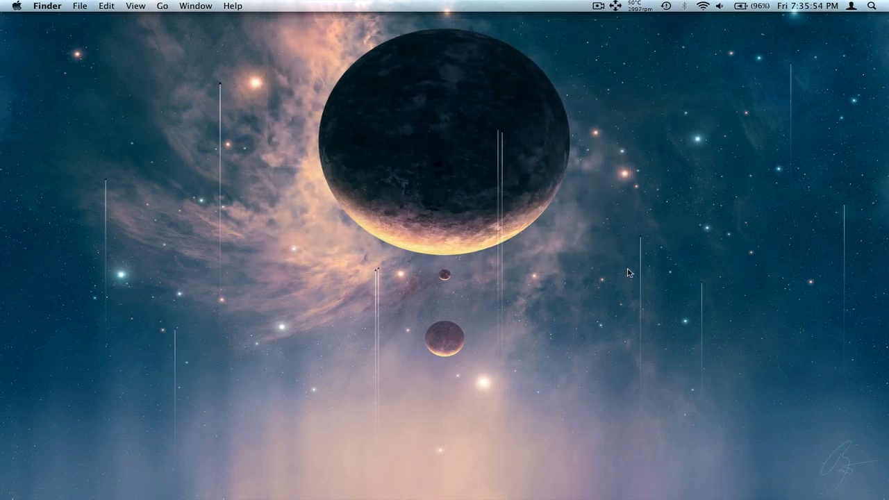
pyautogui.moveTo(3, 108)
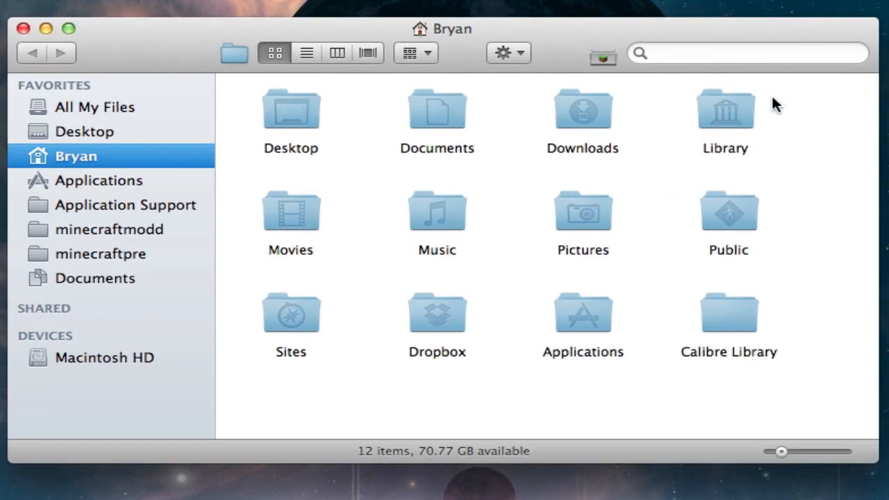
# Step: Jump to the user Library folder from the Go menu
pyautogui.click(583, 313)
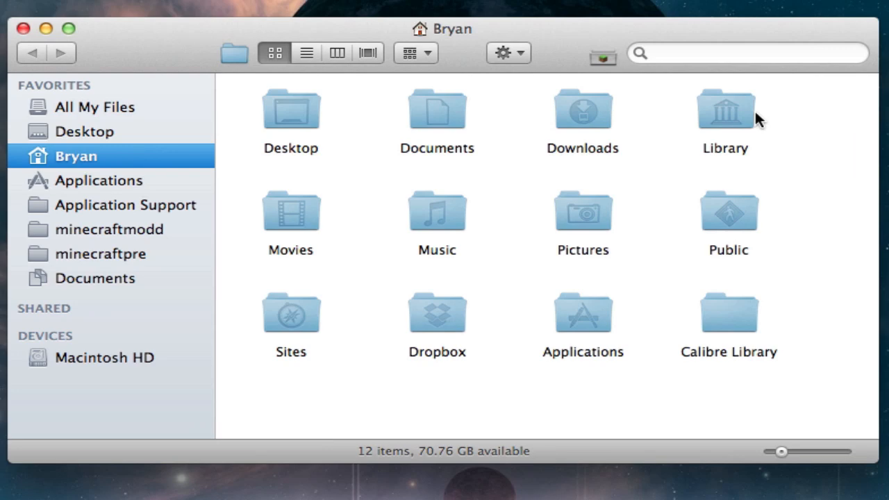
pyautogui.moveTo(77, 161)
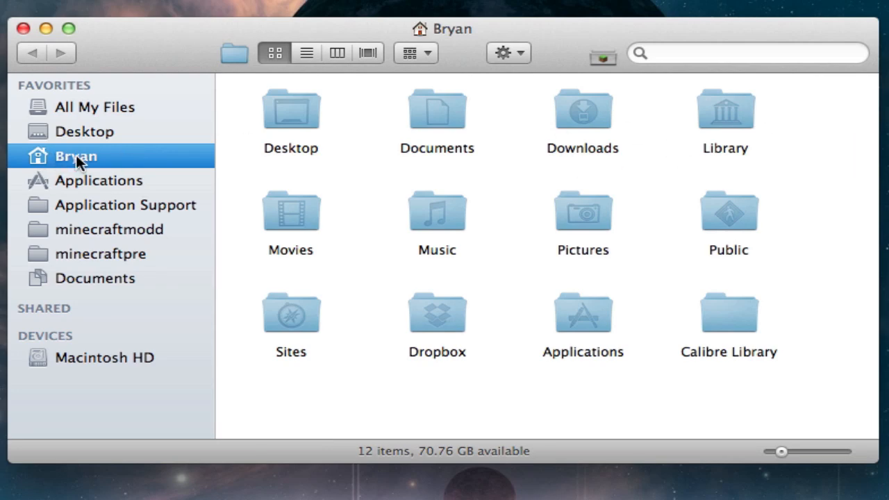
pyautogui.click(95, 9)
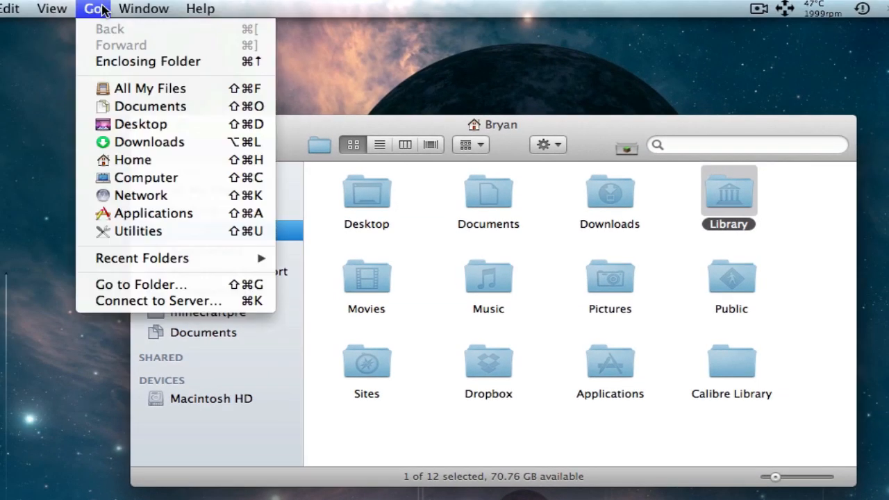
pyautogui.moveTo(761, 225)
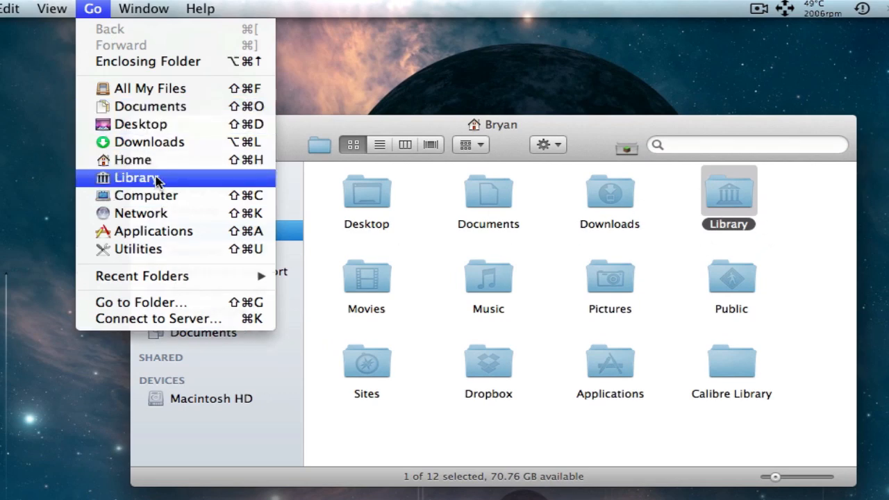
pyautogui.click(136, 178)
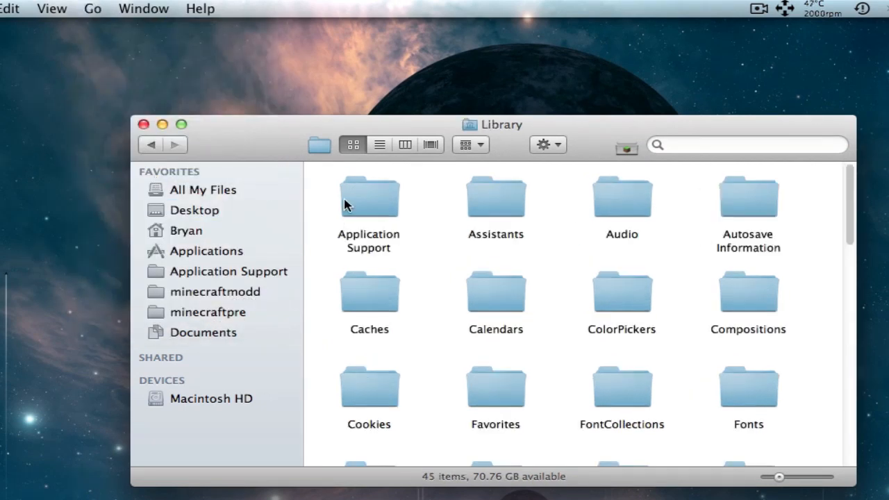
pyautogui.moveTo(392, 203)
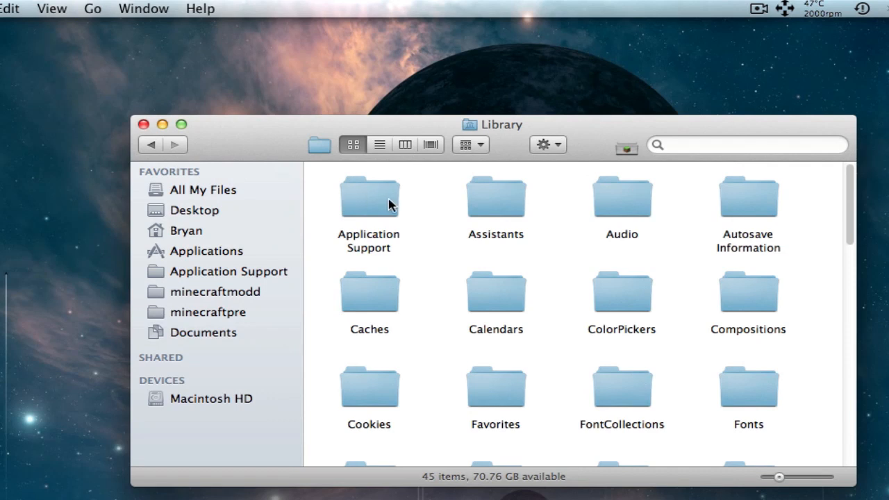
# Step: Navigate into Application Support > minecraft > bin, where minecraft.jar lives
pyautogui.doubleClick(370, 197)
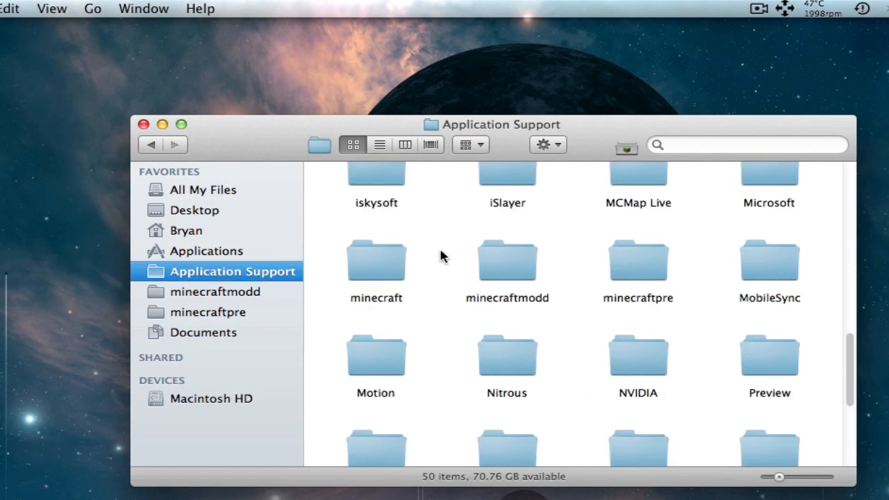
pyautogui.doubleClick(375, 261)
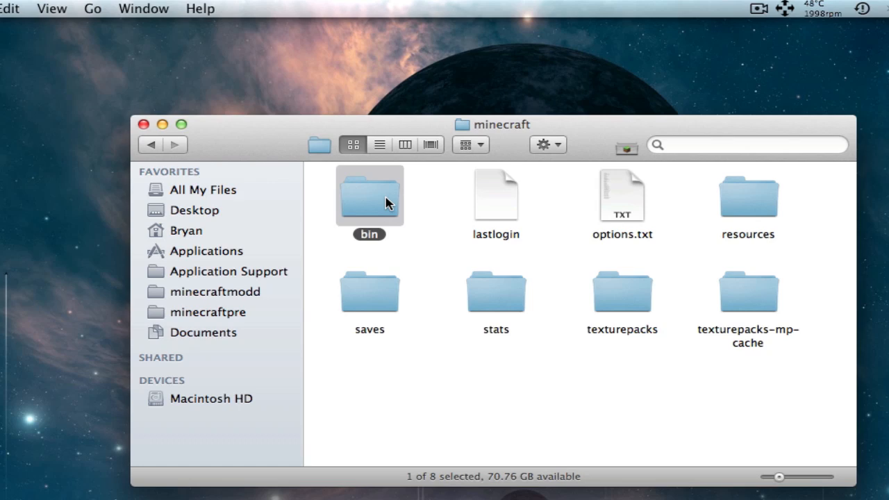
pyautogui.doubleClick(369, 196)
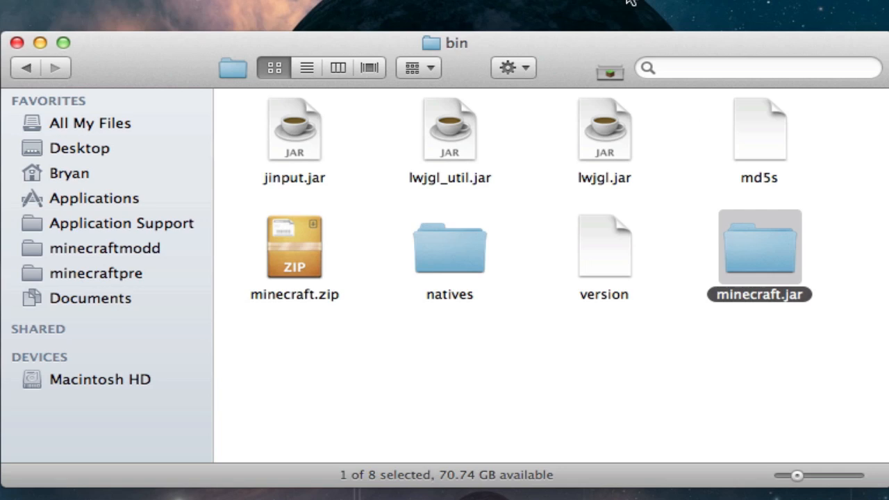
pyautogui.moveTo(749, 243)
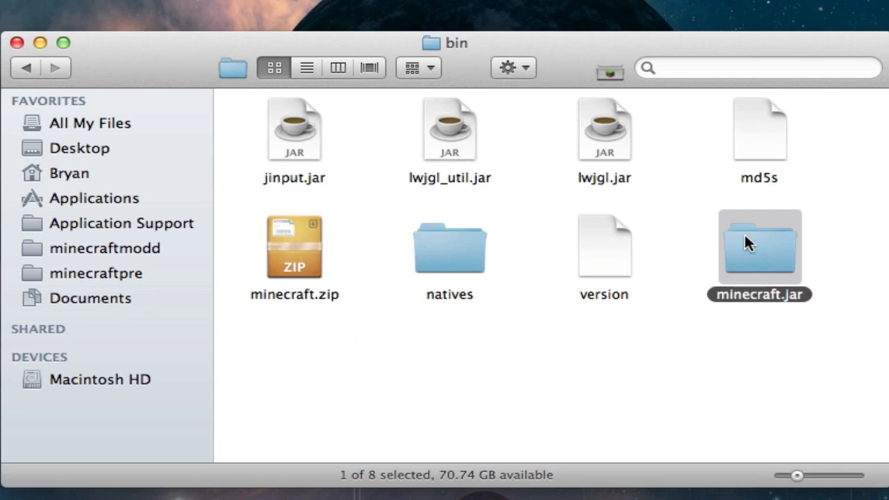
# Step: Delete MOJANG_C.DSA and MOJANG_C.SF from META-INF inside minecraft.jar, leaving only MANIFEST.MF
pyautogui.doubleClick(758, 246)
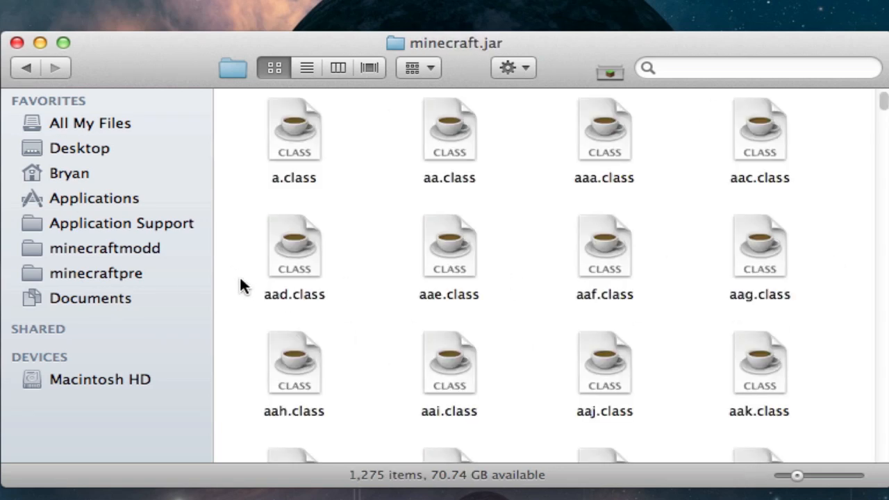
pyautogui.scroll(-3)
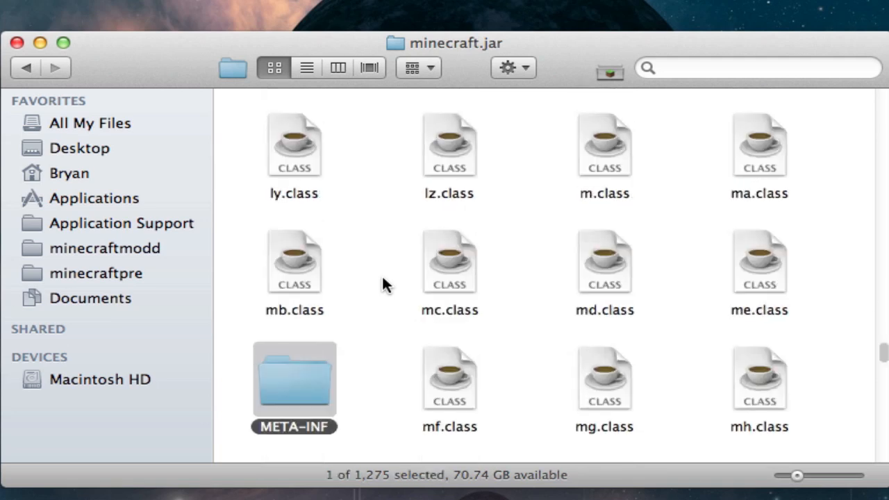
pyautogui.moveTo(314, 397)
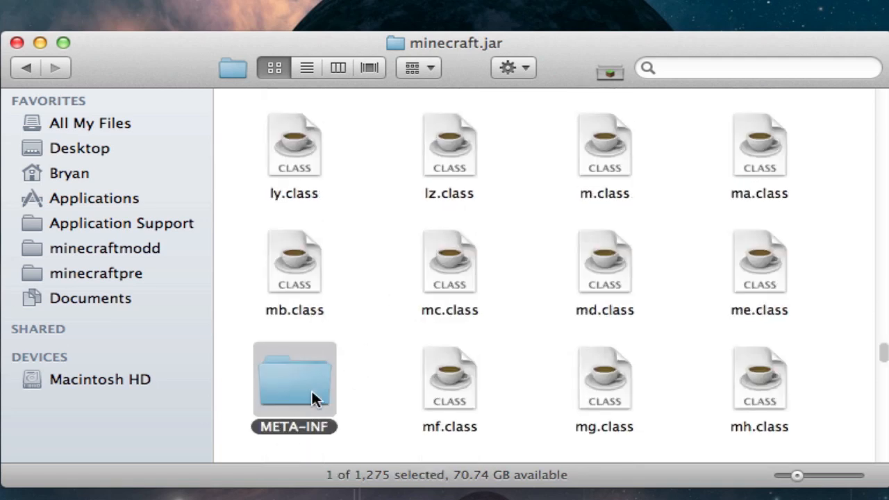
pyautogui.doubleClick(295, 380)
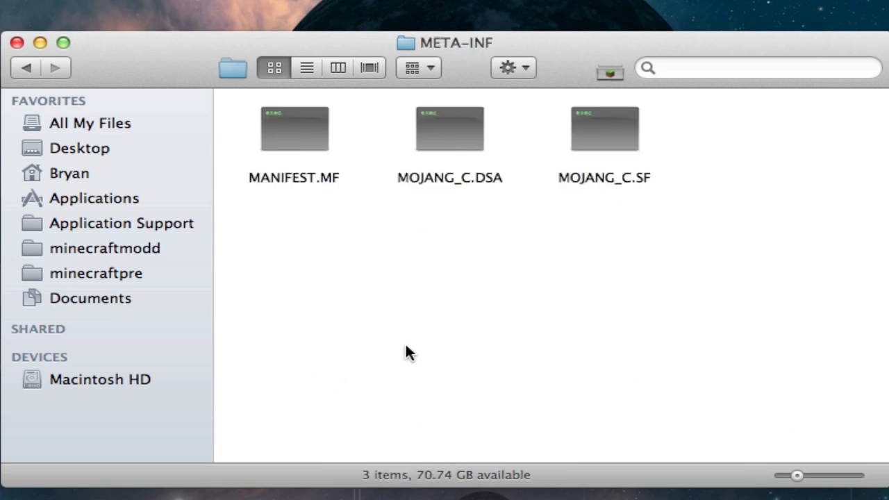
pyautogui.click(605, 128)
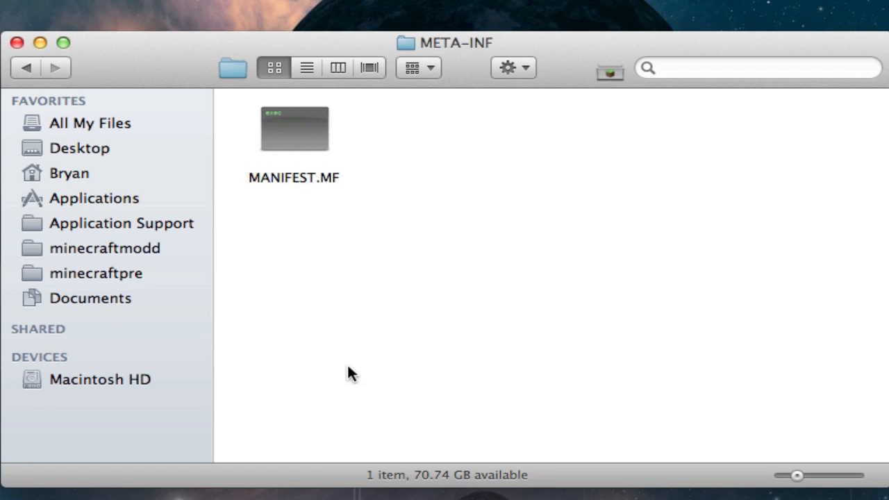
pyautogui.moveTo(40, 68)
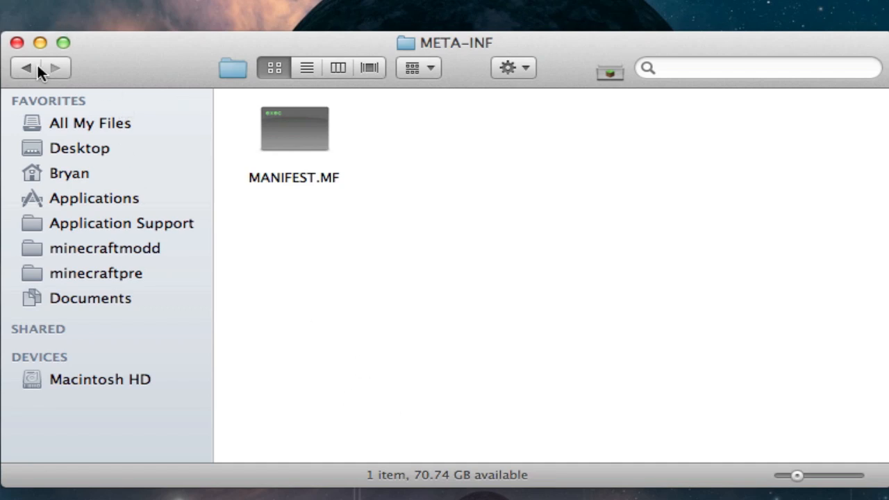
pyautogui.click(25, 66)
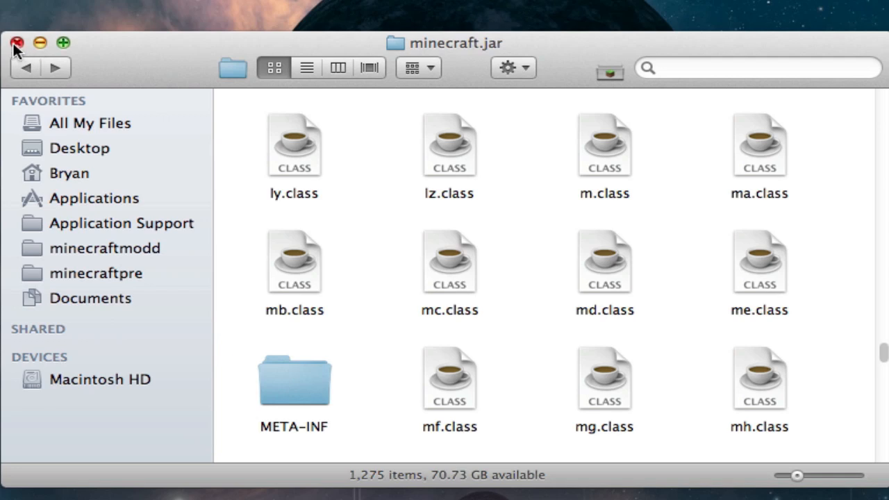
pyautogui.click(94, 197)
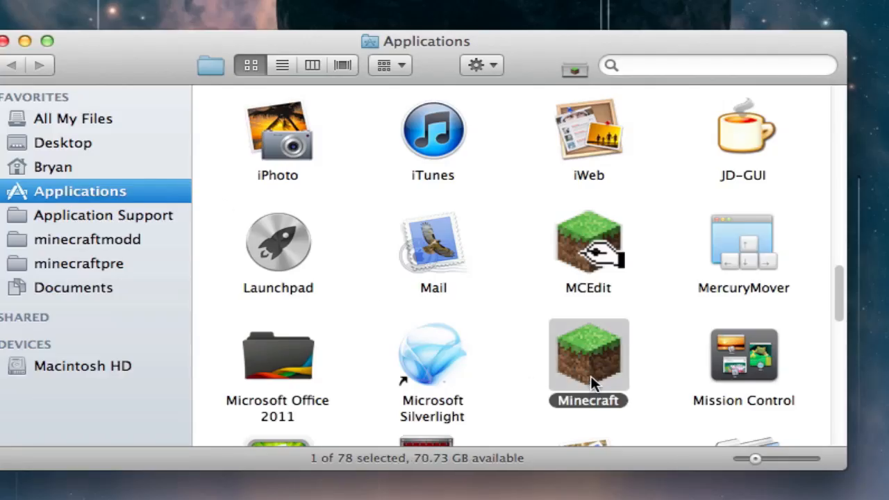
pyautogui.moveTo(595, 359)
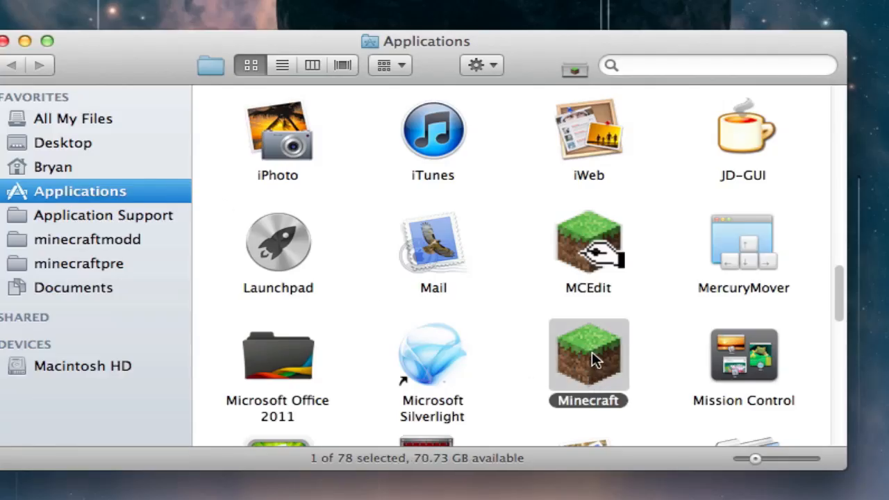
# Step: Show Minecraft.app's package contents and open Info.plist from its Contents folder
pyautogui.rightClick(589, 361)
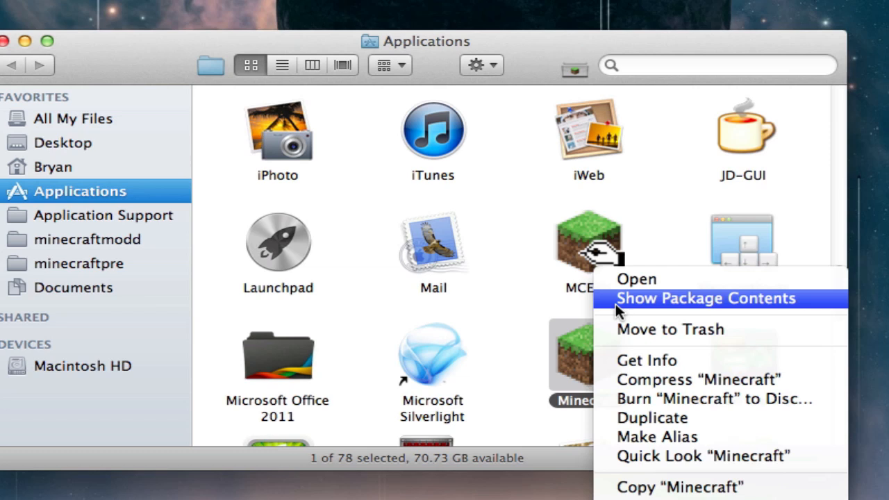
pyautogui.click(705, 298)
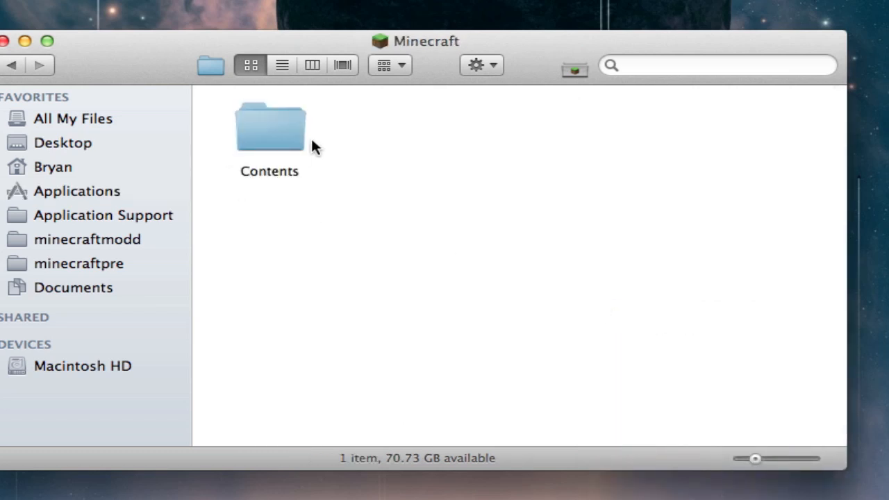
pyautogui.doubleClick(270, 128)
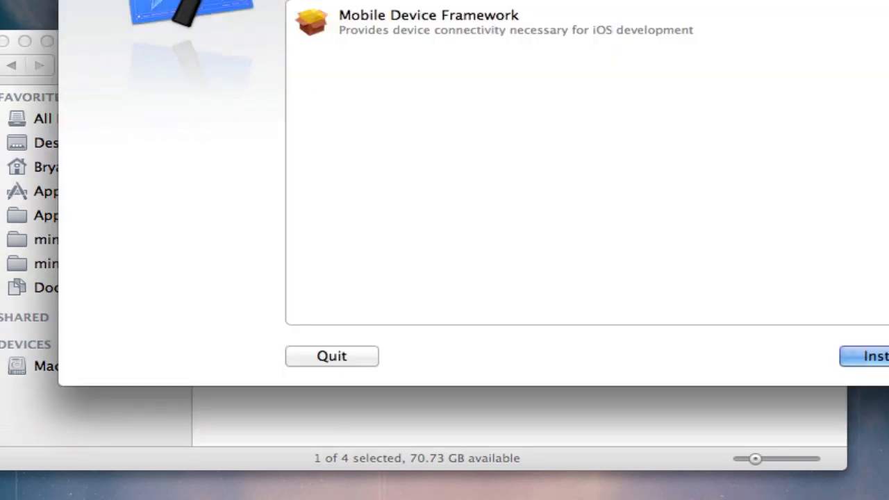
pyautogui.moveTo(409, 325)
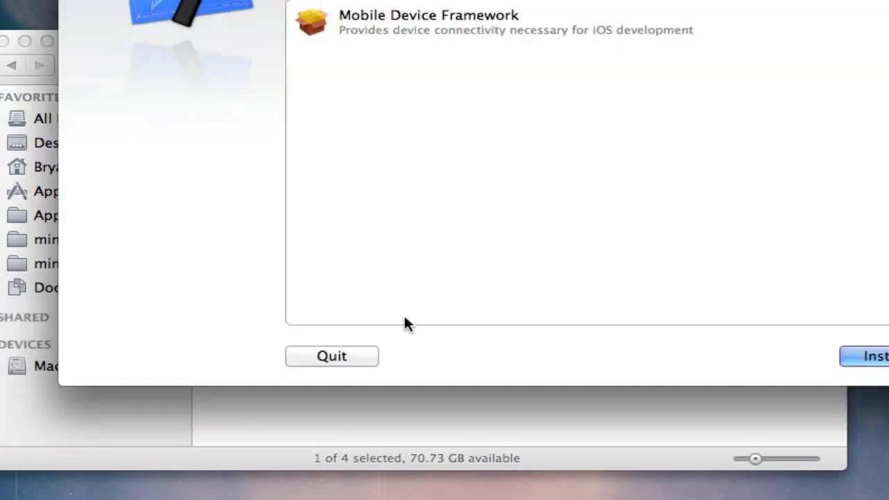
pyautogui.rightClick(270, 123)
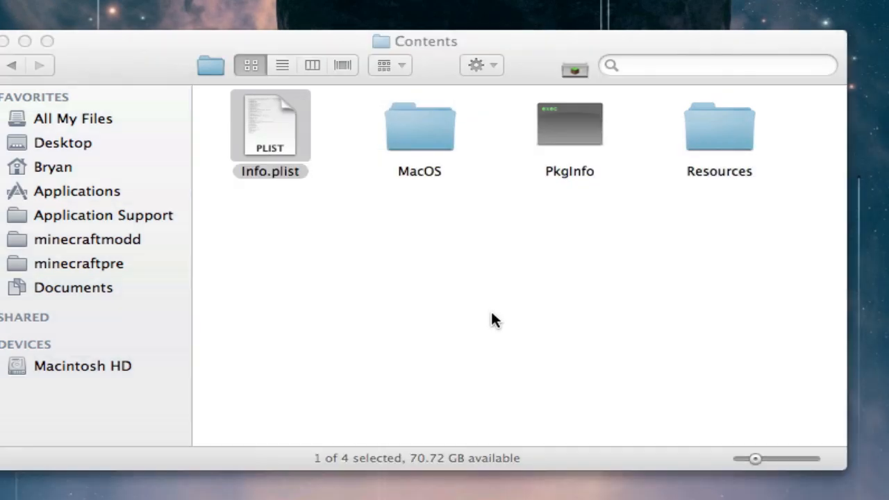
pyautogui.doubleClick(270, 125)
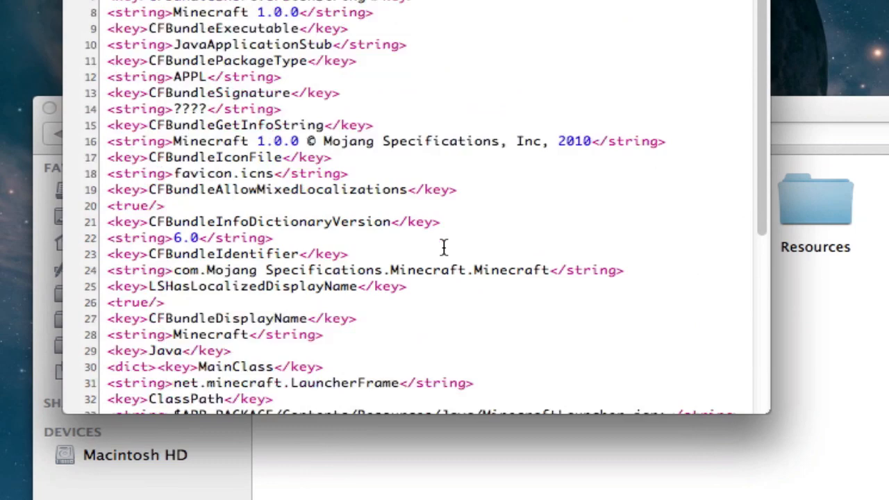
# Step: Look over Info.plist's launcher settings before closing the editor
pyautogui.scroll(-3)
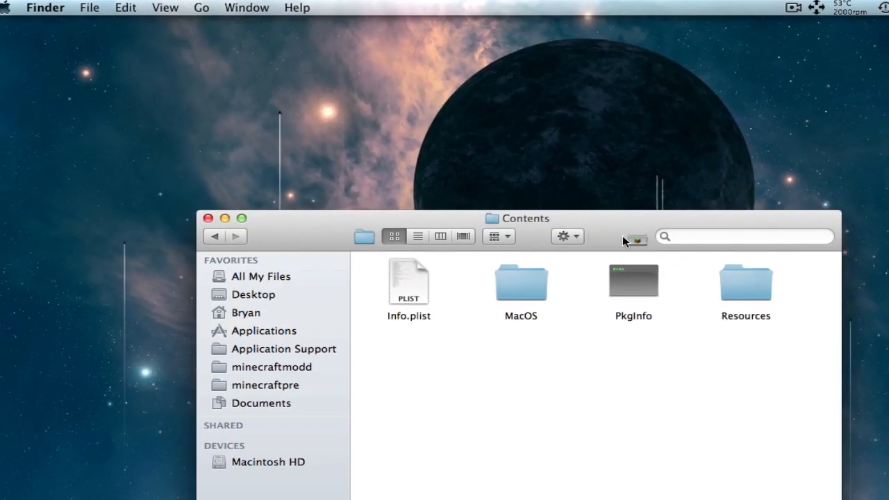
# Step: Open a second Finder window at Macintosh HD, adjusting sidebar preferences to show it
pyautogui.moveTo(521, 217); pyautogui.dragTo(542, 338)
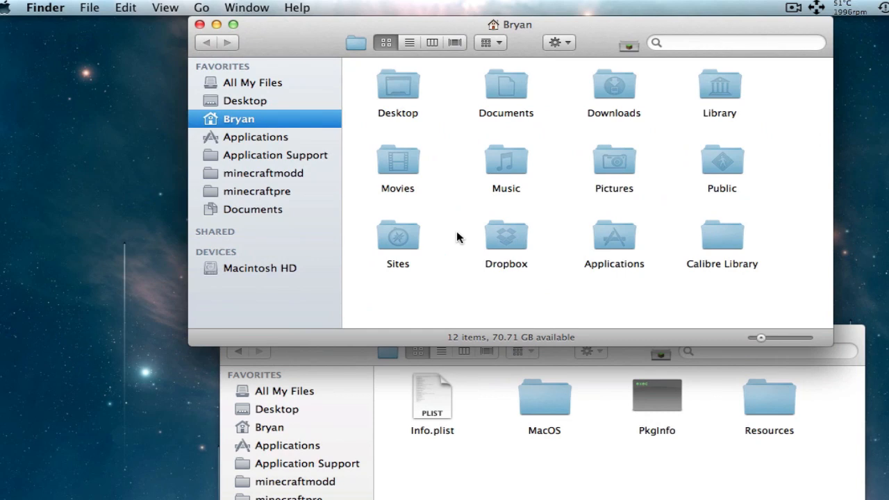
pyautogui.moveTo(725, 96)
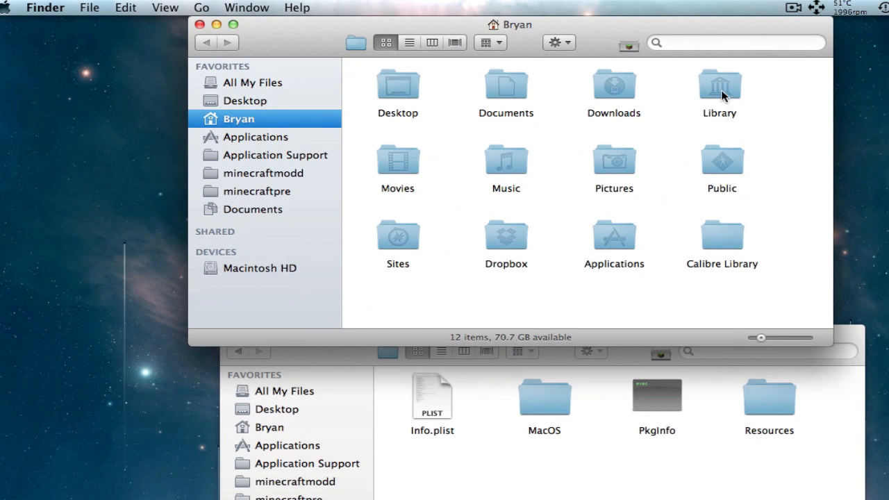
pyautogui.click(261, 268)
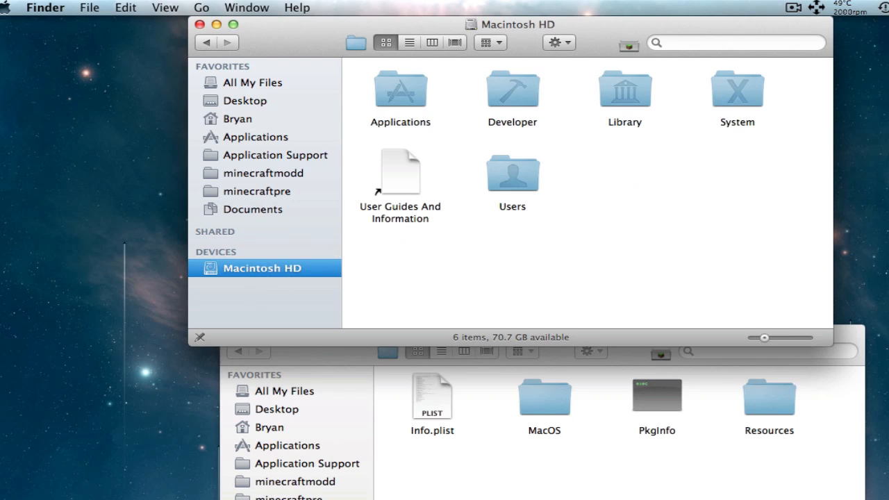
pyautogui.click(44, 7)
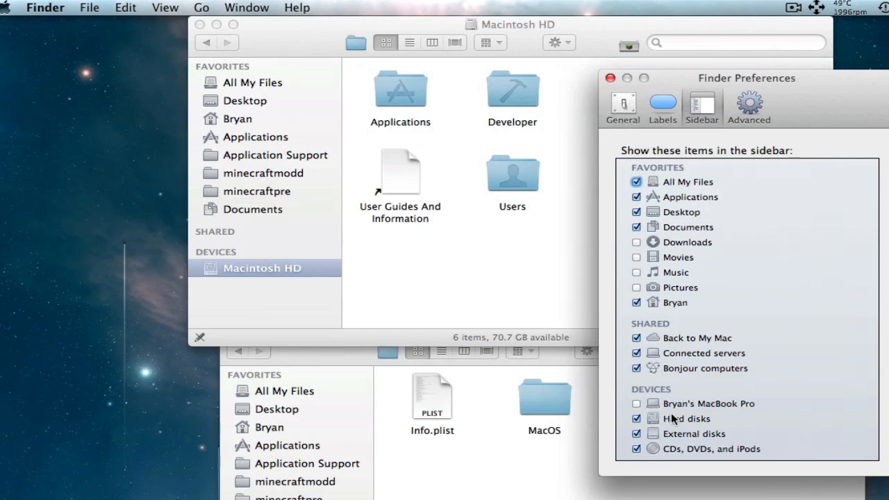
pyautogui.click(636, 418)
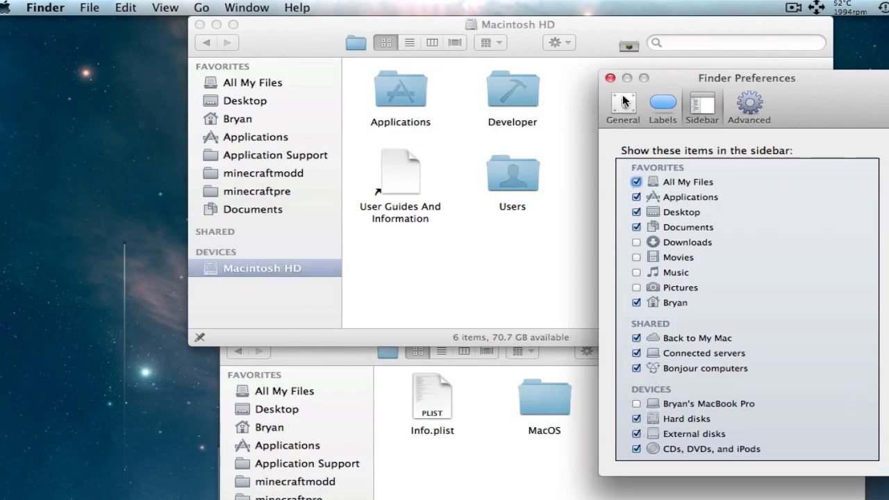
pyautogui.click(611, 78)
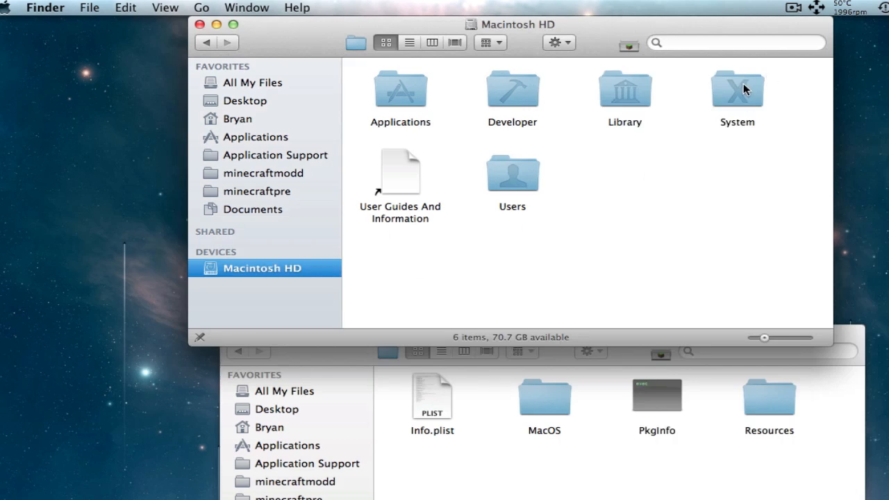
# Step: Navigate System > Library > Frameworks into JavaVM.framework
pyautogui.doubleClick(736, 90)
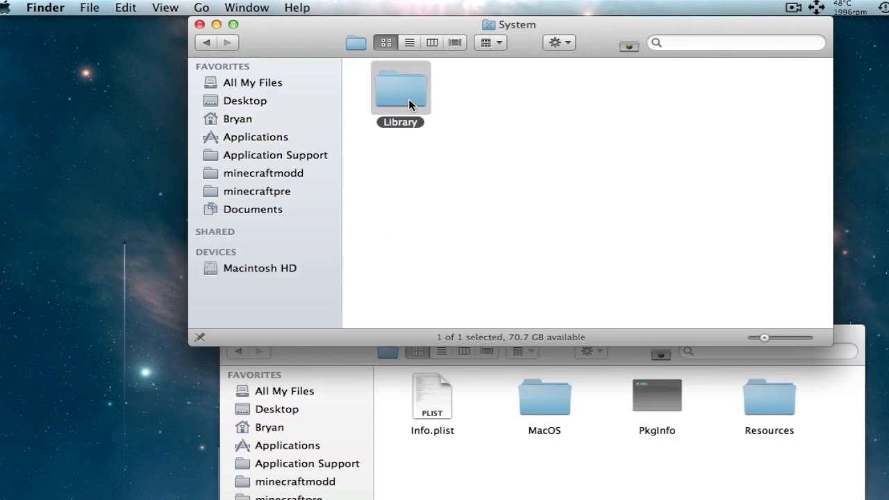
pyautogui.doubleClick(400, 86)
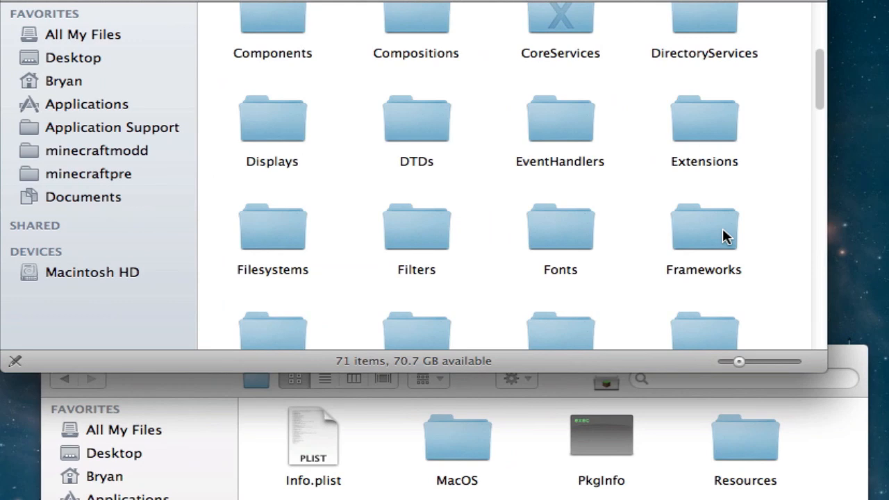
pyautogui.scroll(-3)
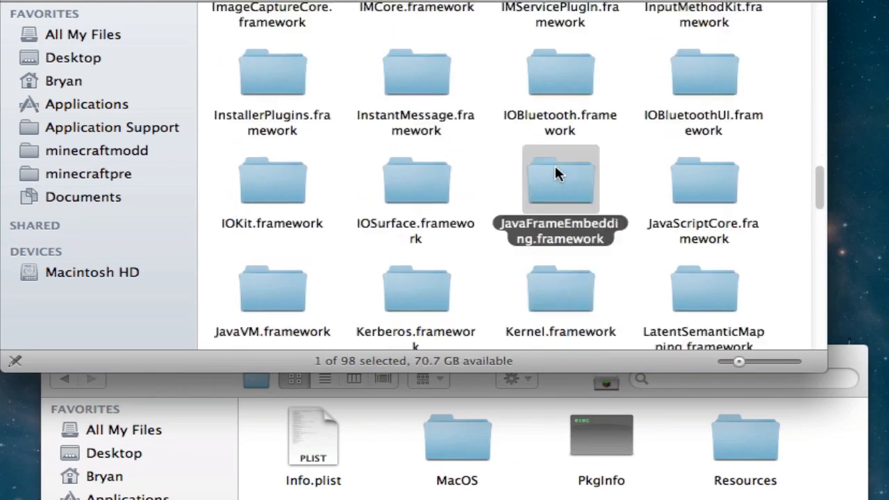
pyautogui.scroll(-3)
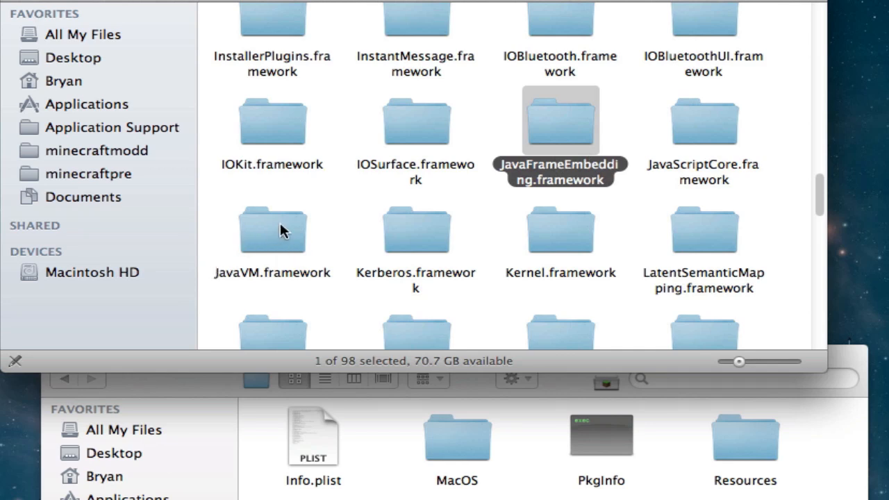
pyautogui.doubleClick(560, 119)
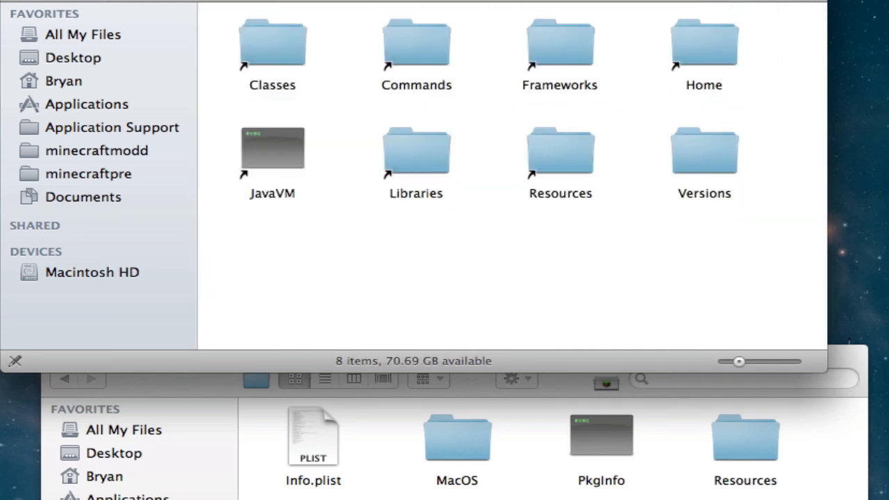
pyautogui.moveTo(483, 264)
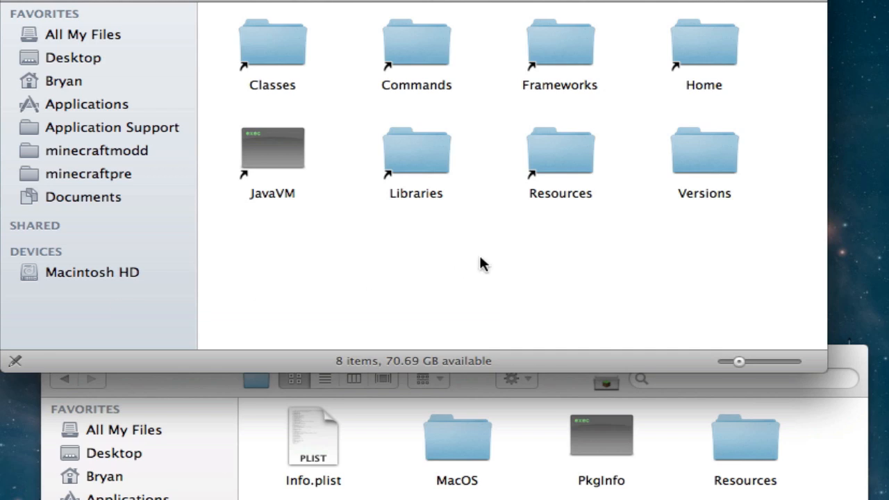
pyautogui.press('cmd+a')
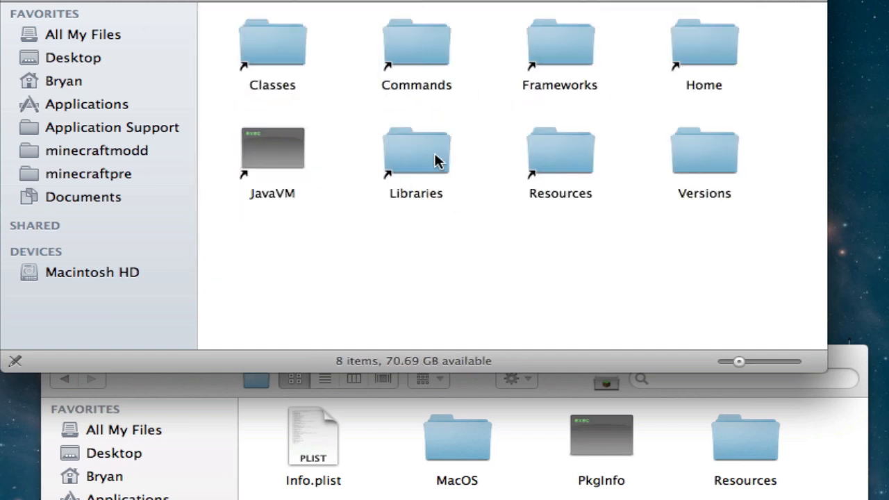
# Step: Drag JavaApplicationStub from the JavaVM framework into Minecraft's MacOS folder, replacing the old one
pyautogui.doubleClick(415, 145)
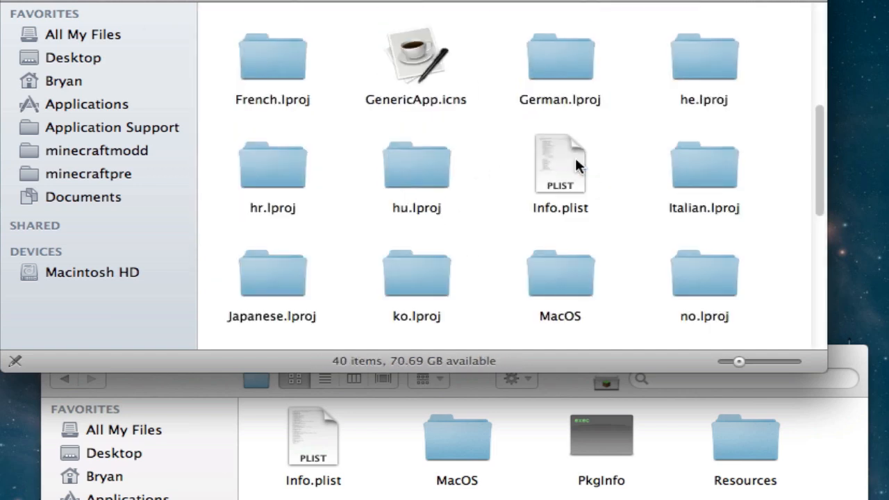
pyautogui.moveTo(560, 281)
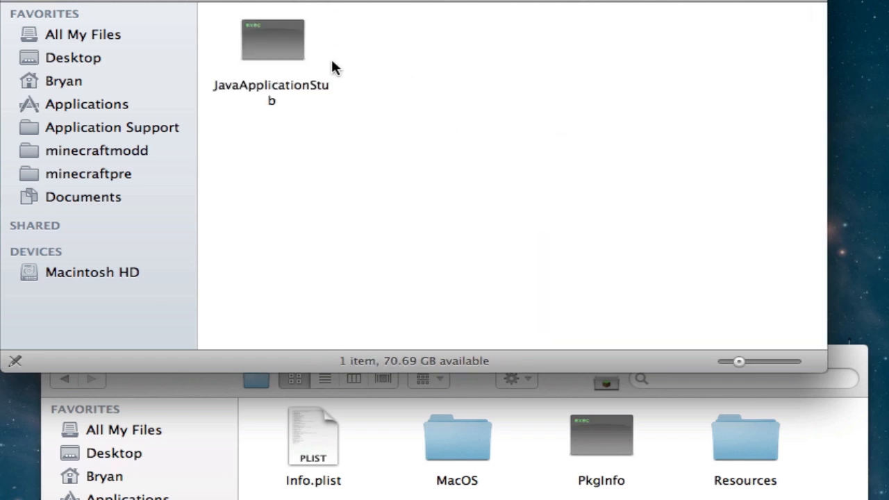
pyautogui.moveTo(317, 75)
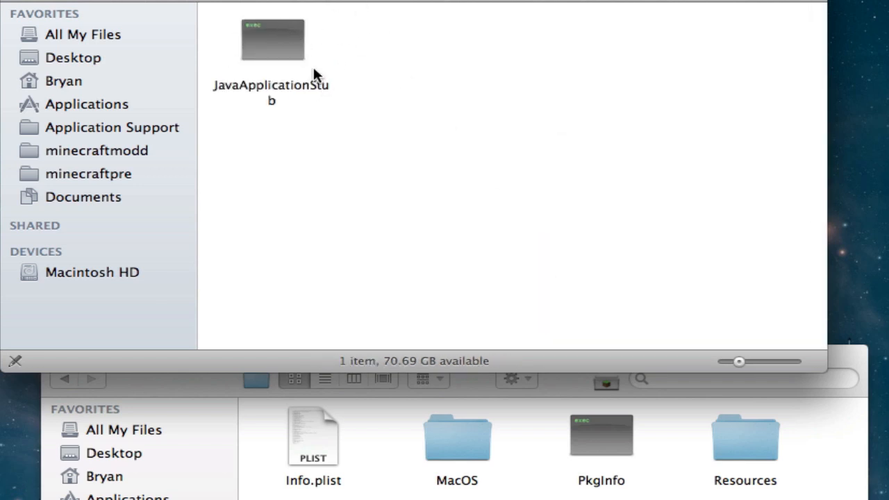
pyautogui.moveTo(272, 39); pyautogui.dragTo(513, 290)
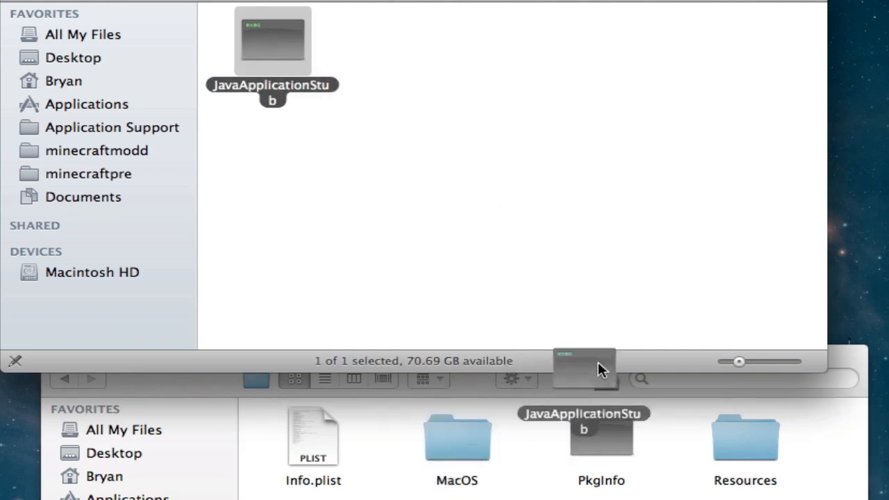
pyautogui.moveTo(584, 368); pyautogui.dragTo(457, 437)
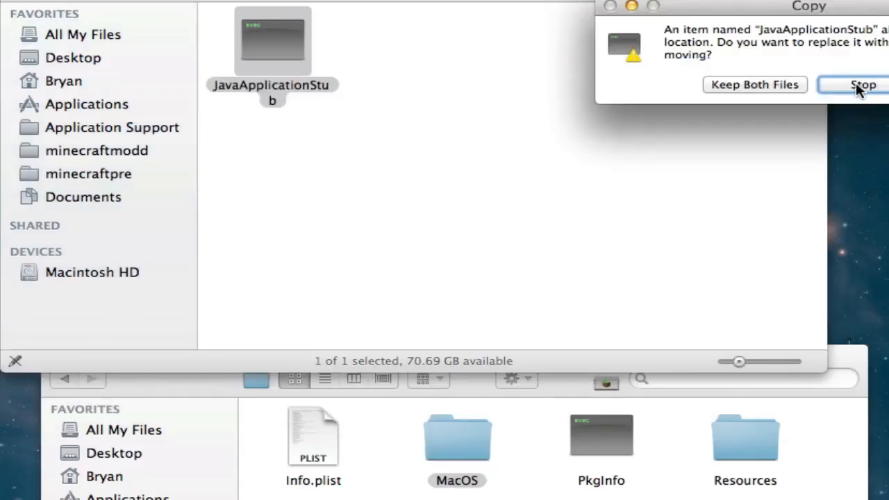
pyautogui.click(863, 85)
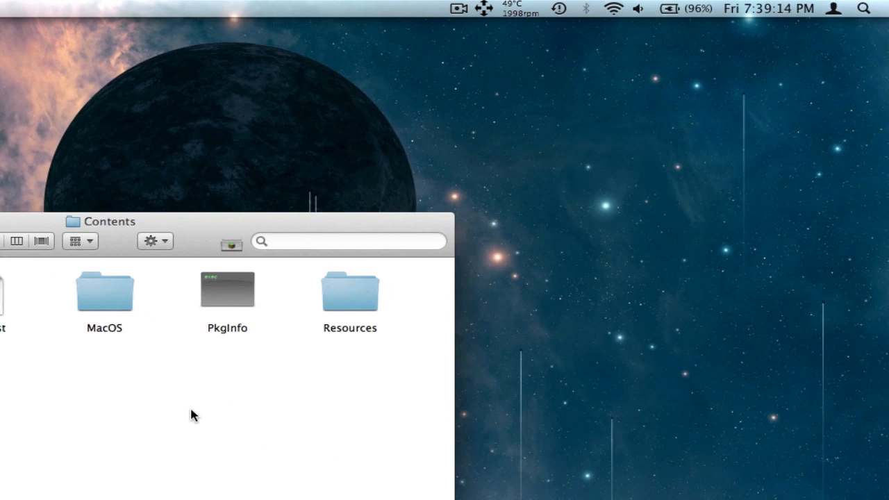
pyautogui.moveTo(186, 452)
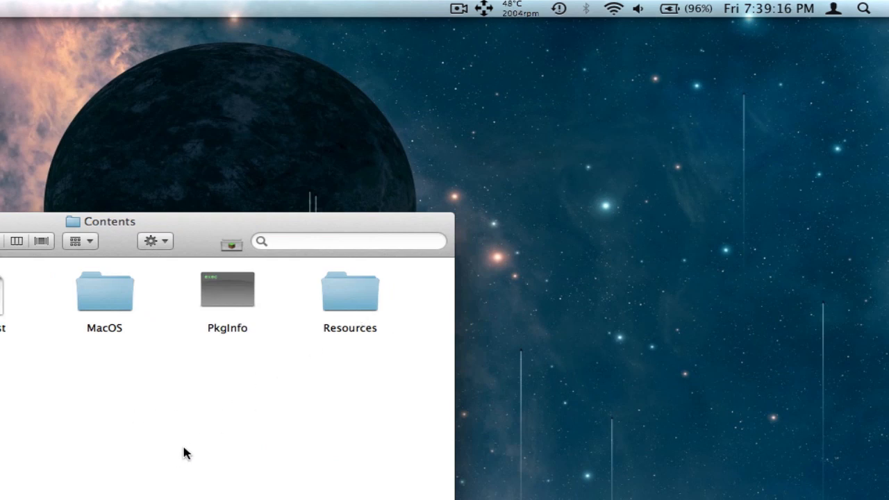
# Step: Set -Xmx1024m as the 64-bit Java SE 6 runtime parameter, leaving the 32-bit options unchanged
pyautogui.click(864, 8)
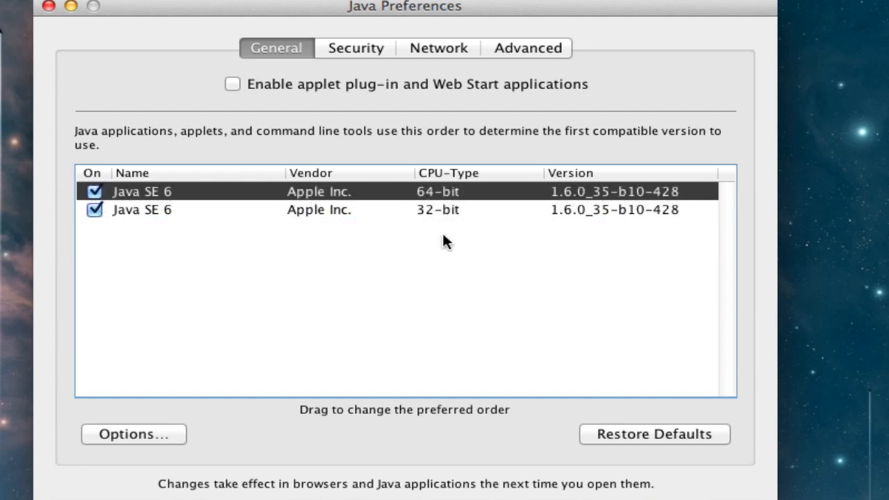
pyautogui.moveTo(430, 200)
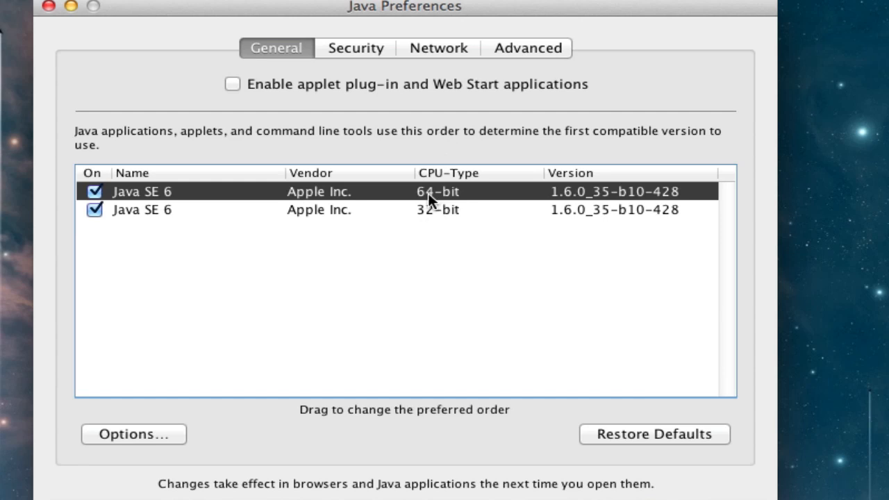
pyautogui.click(133, 433)
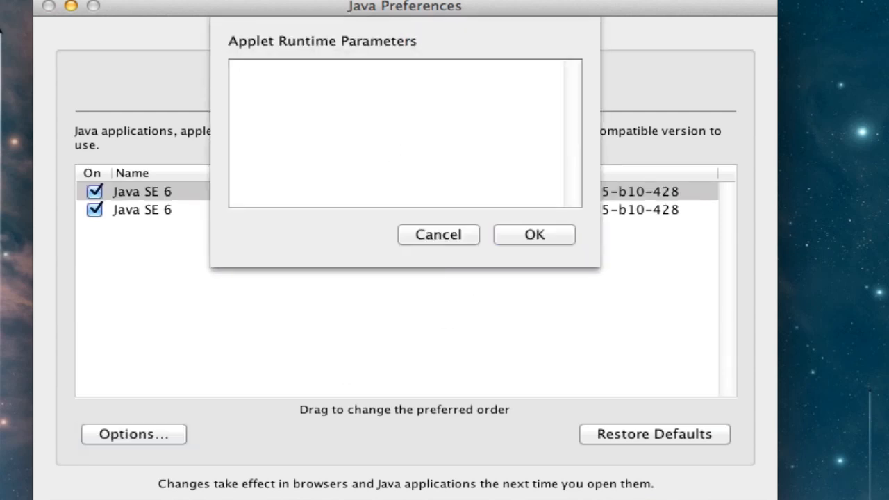
pyautogui.write('-Xmx1024m')
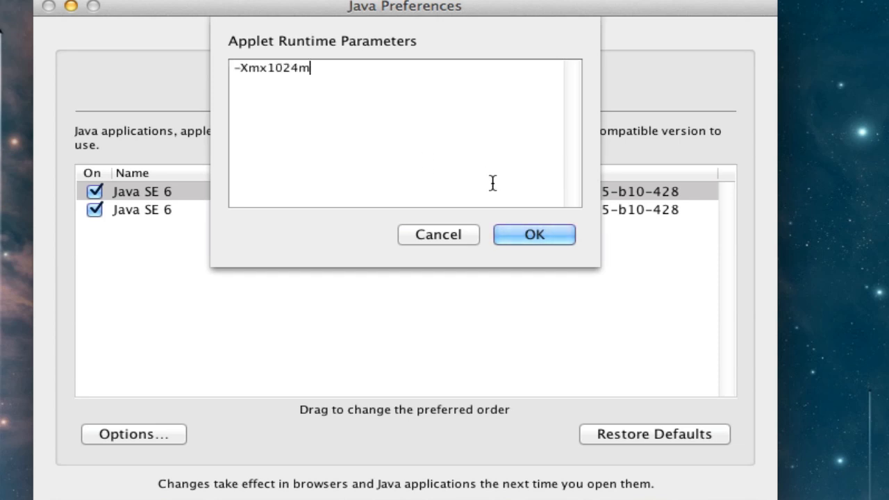
pyautogui.click(533, 233)
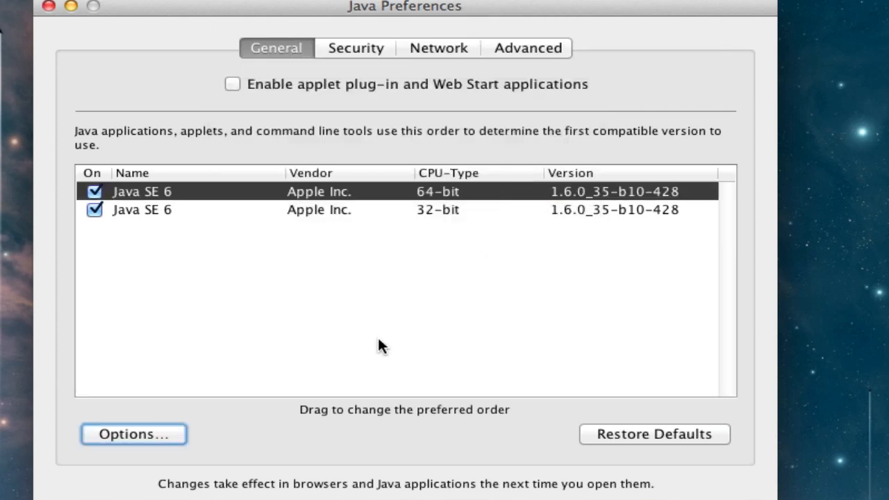
pyautogui.moveTo(419, 122)
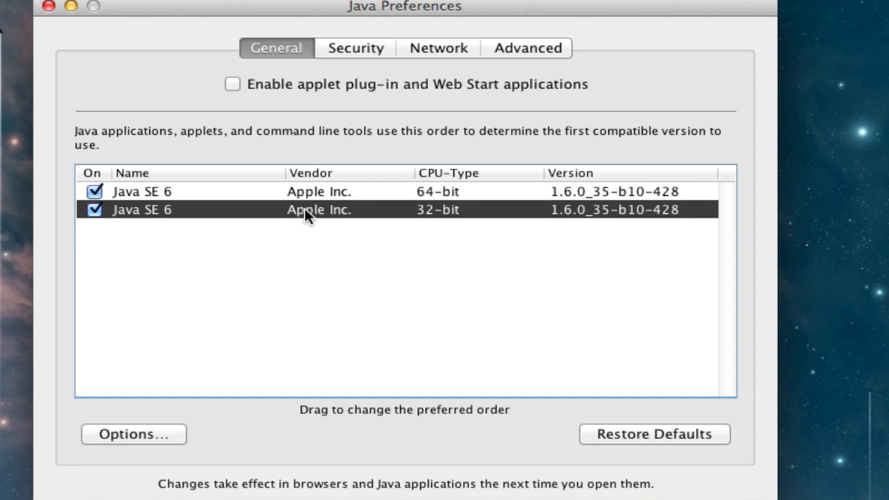
pyautogui.click(133, 434)
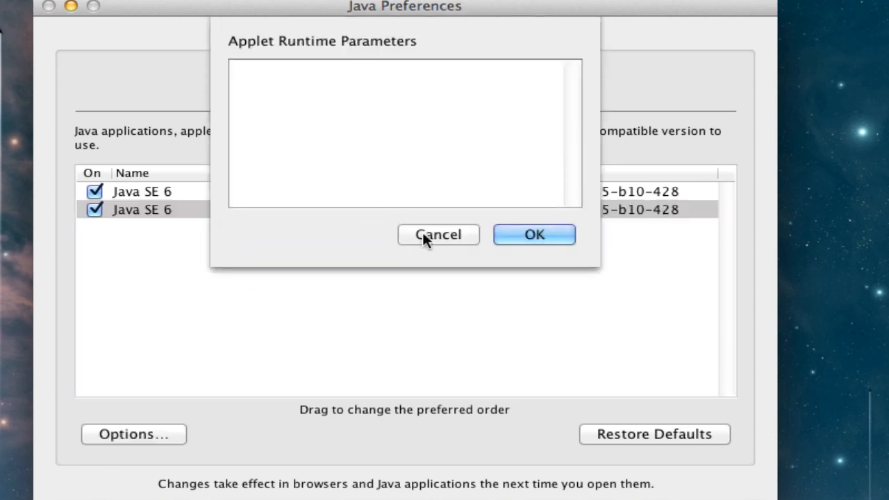
pyautogui.click(439, 233)
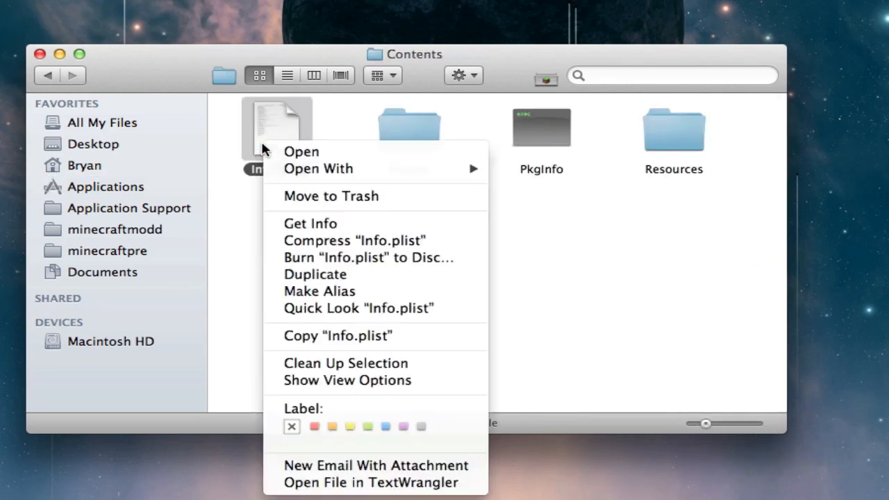
# Step: Edit Info.plist's VMOptions in TextWrangler so the heap values read -Xms1024 -Xmx1024M
pyautogui.click(389, 230)
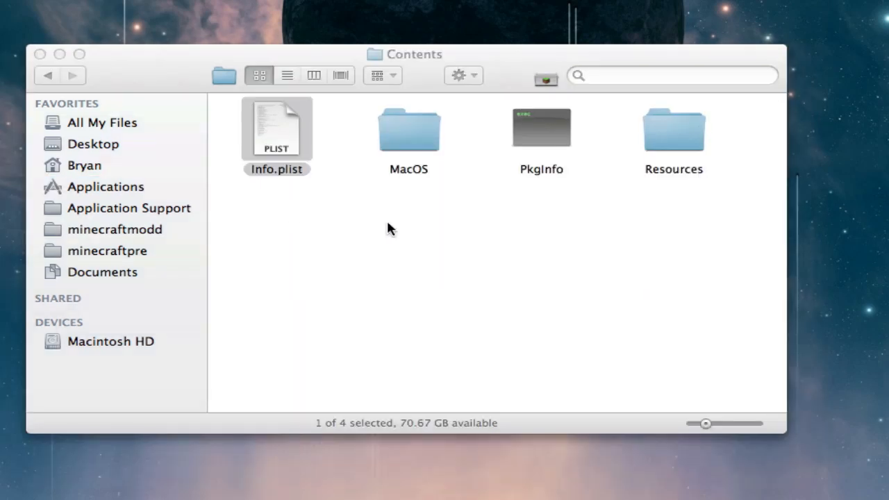
pyautogui.doubleClick(276, 132)
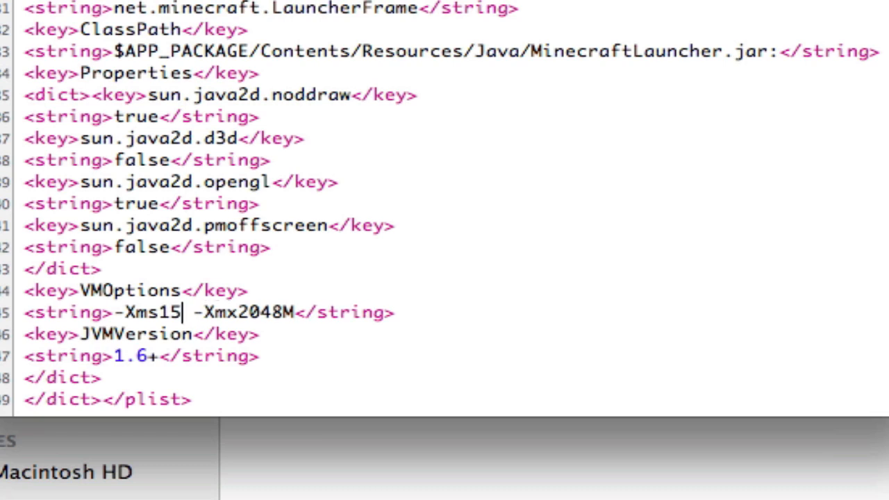
pyautogui.press('Backspace')
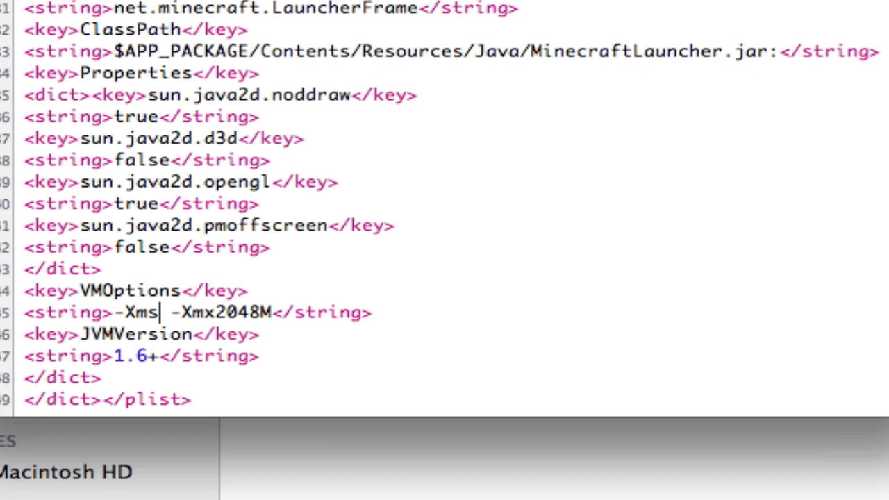
pyautogui.write('1024')
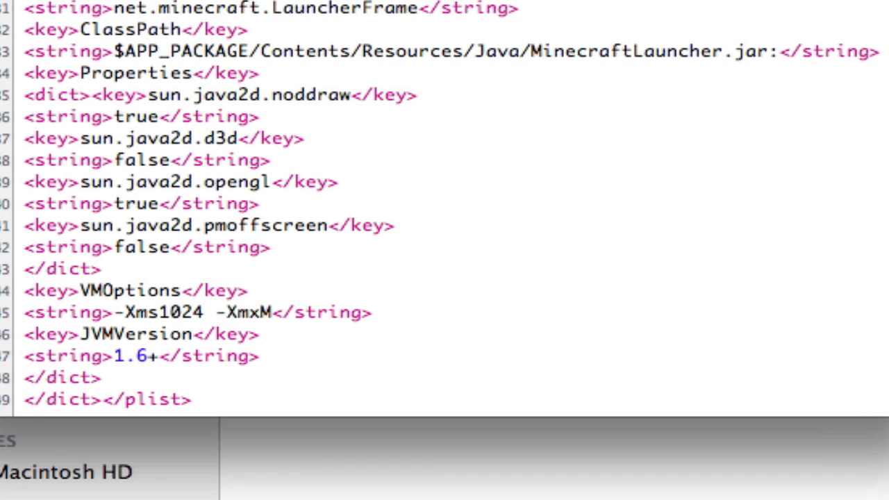
pyautogui.write('1024')
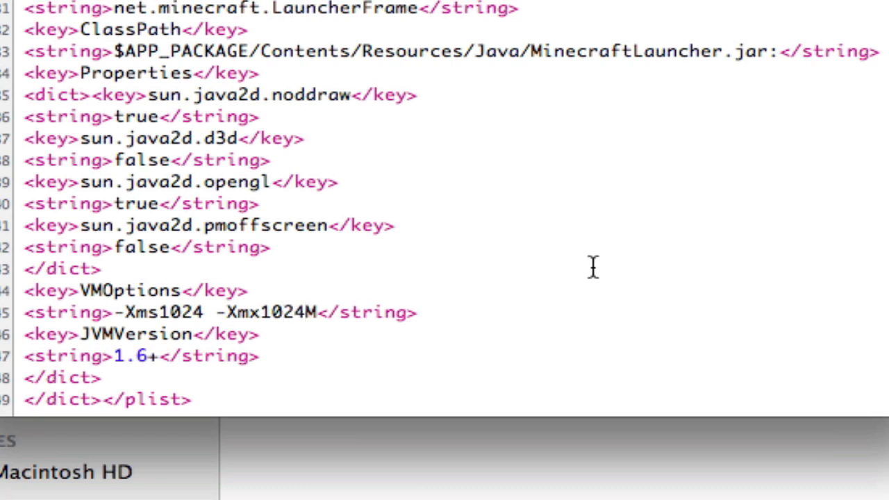
pyautogui.moveTo(375, 313)
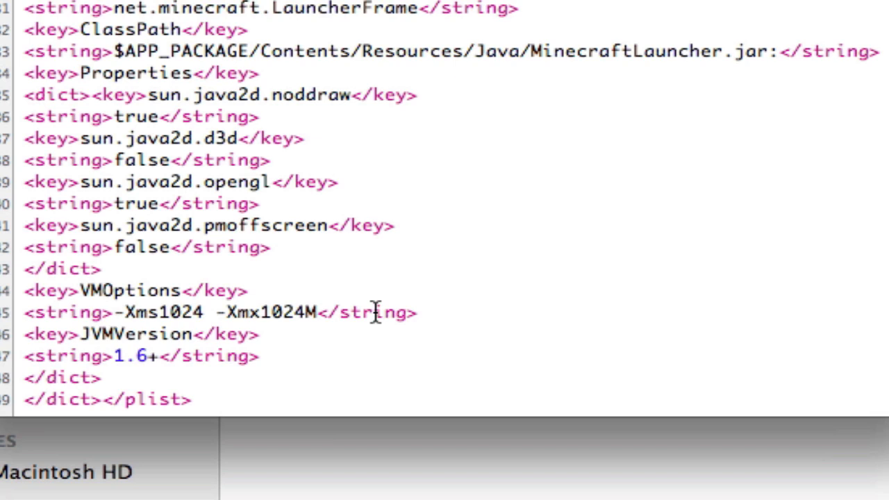
pyautogui.write('2048')
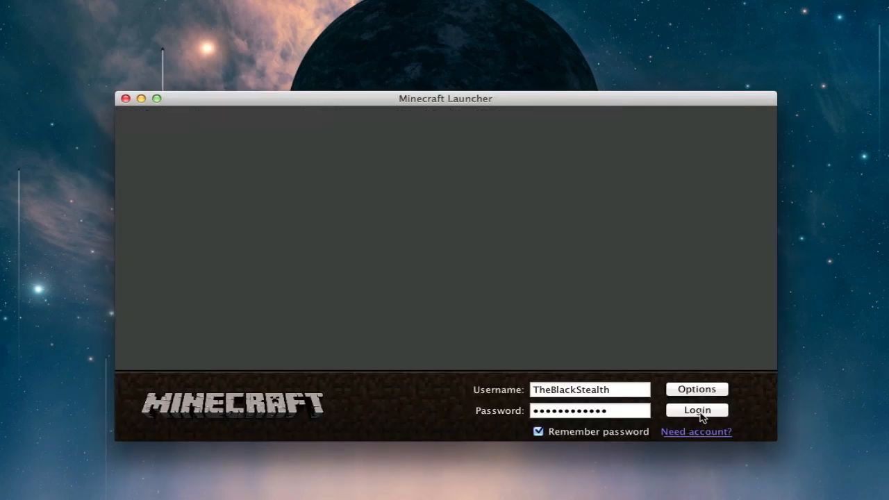
# Step: Log in, create a new Singleplayer survival world named New World and enter it
pyautogui.click(697, 410)
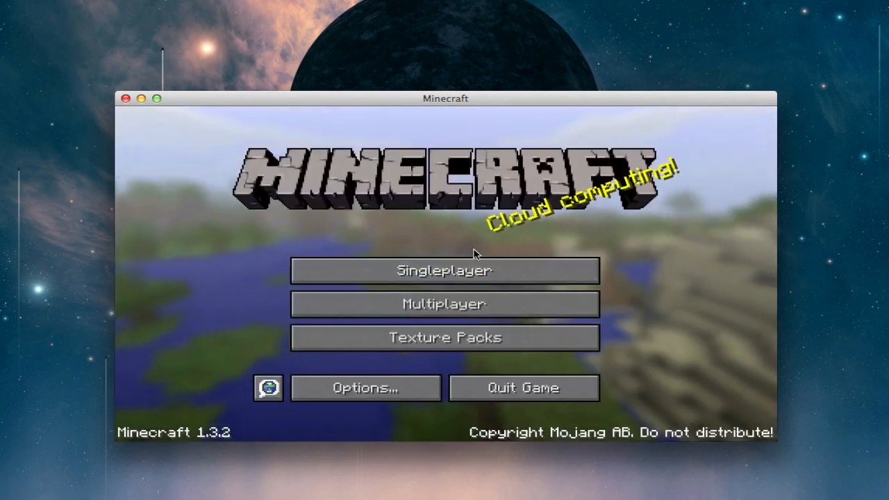
pyautogui.click(445, 269)
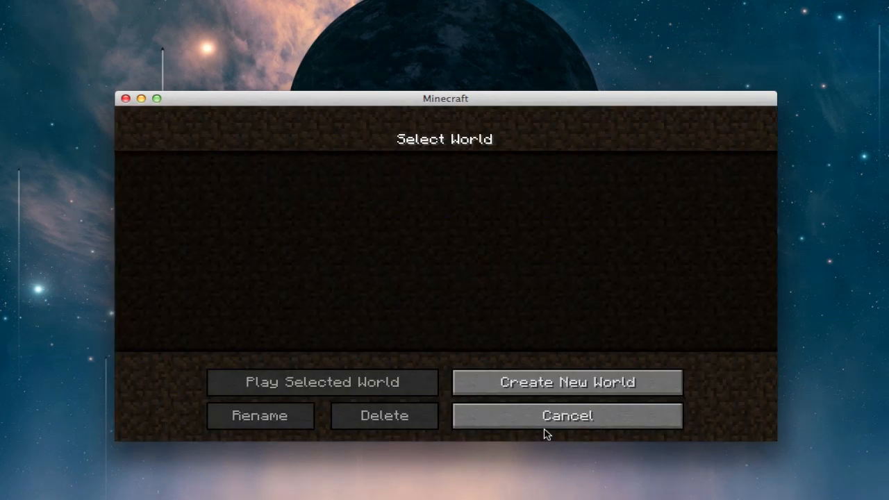
pyautogui.moveTo(481, 305)
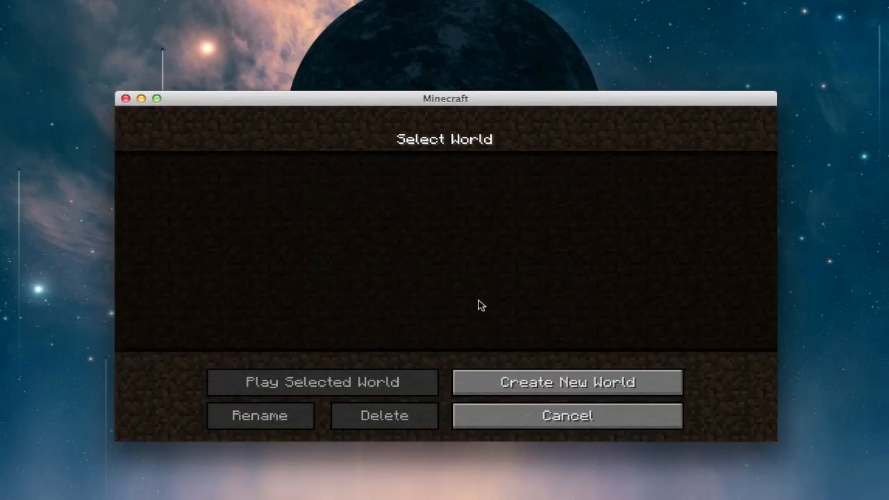
pyautogui.click(566, 382)
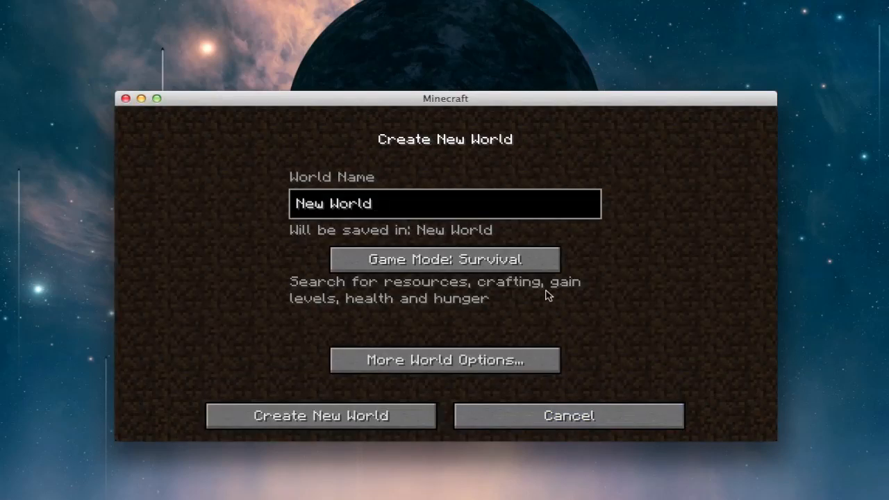
pyautogui.click(320, 416)
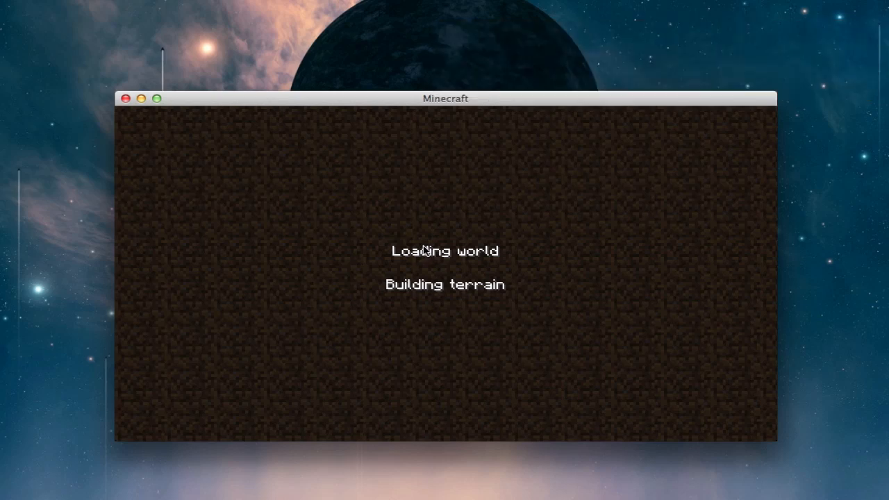
pyautogui.moveTo(136, 149)
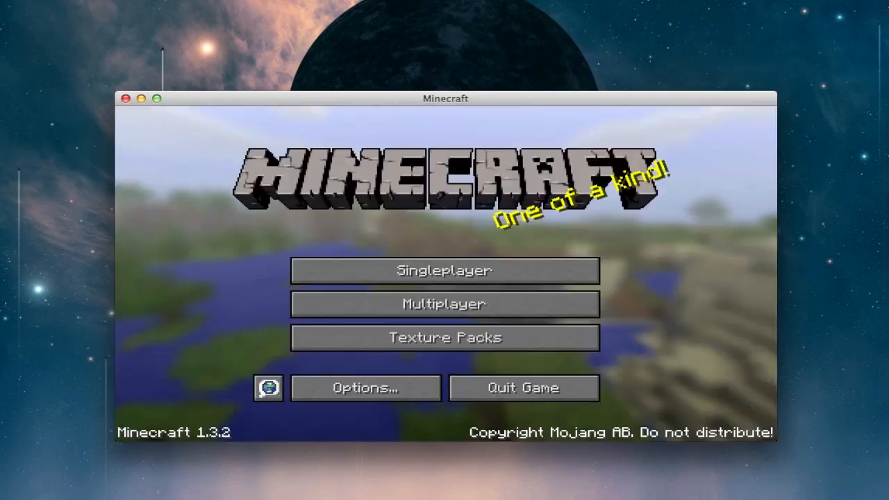
pyautogui.click(444, 271)
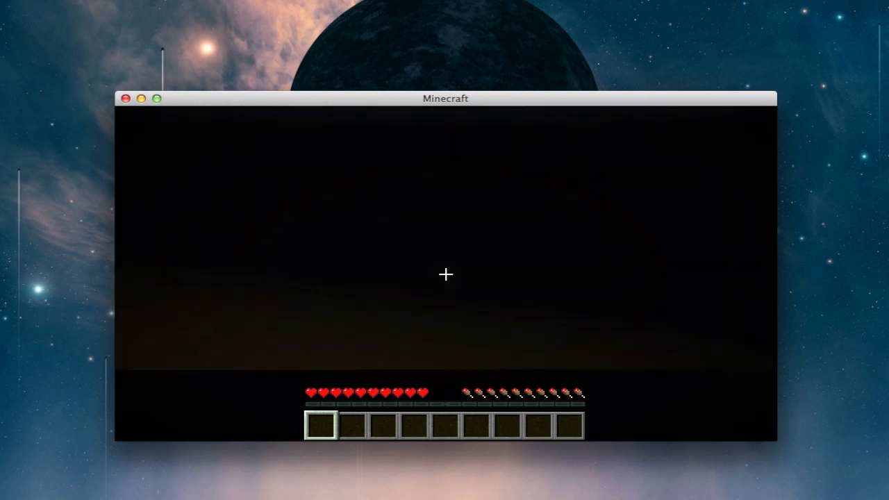